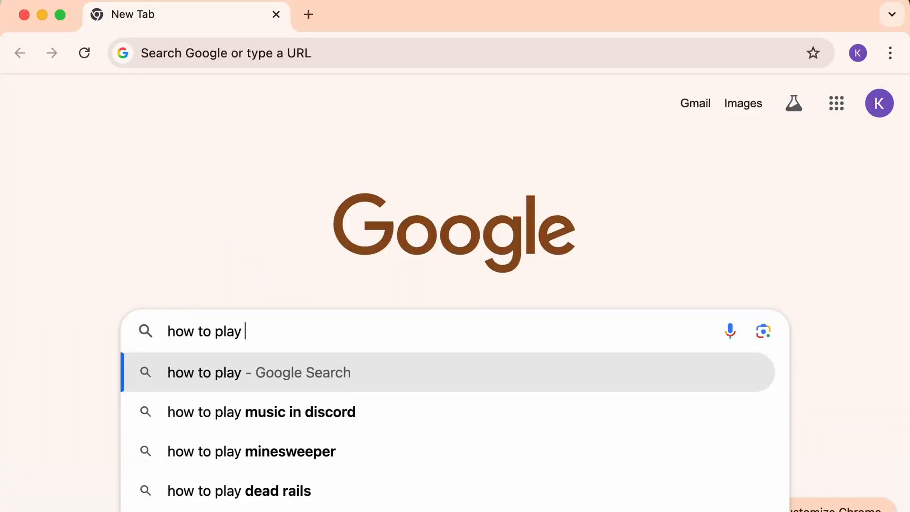
Search Google for 'mobile legends on pc', then enter 'bluestacks' as an address instead.
type("mobile")
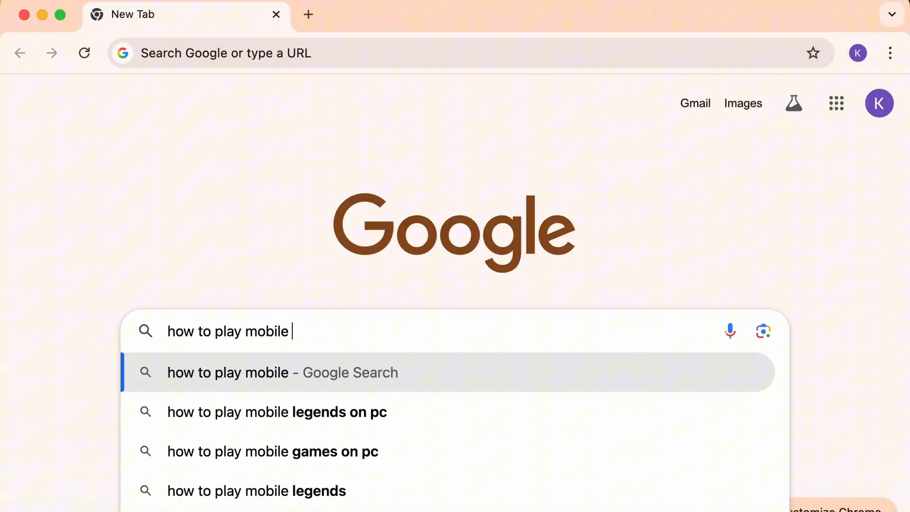
type("legends on pc")
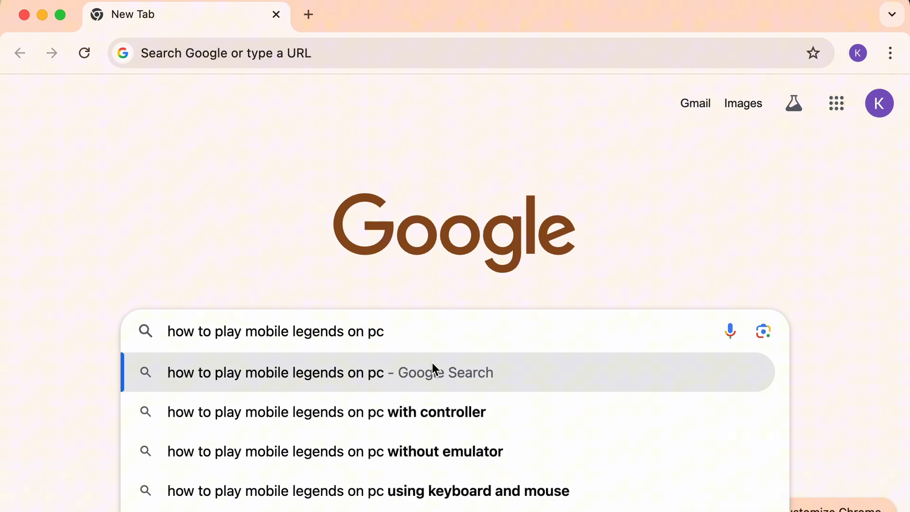
scroll("down", 3)
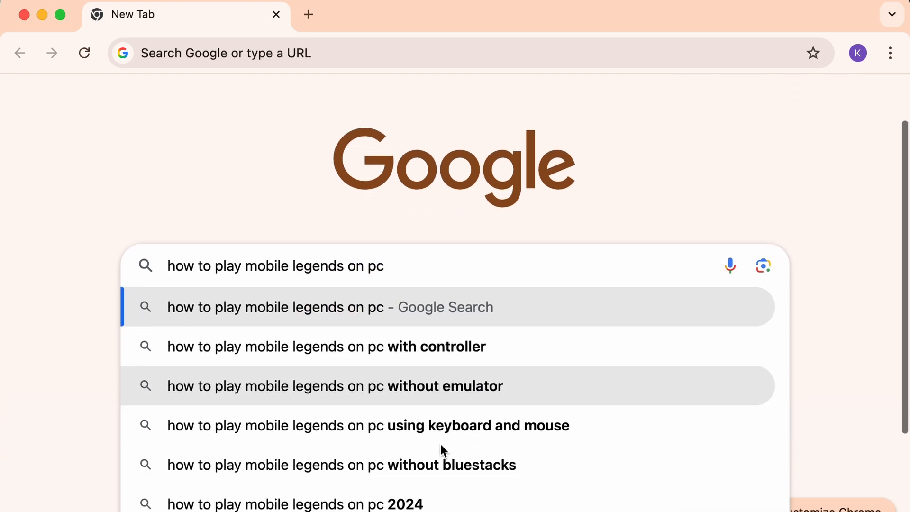
type("bluestacks.com")
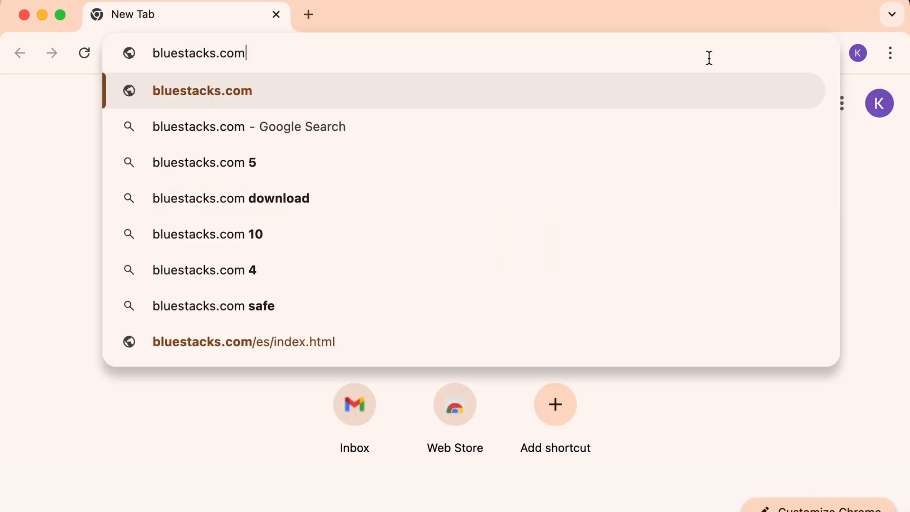
Download BlueStacks for Mac from its website and open the installer.
type("idplayer.net")
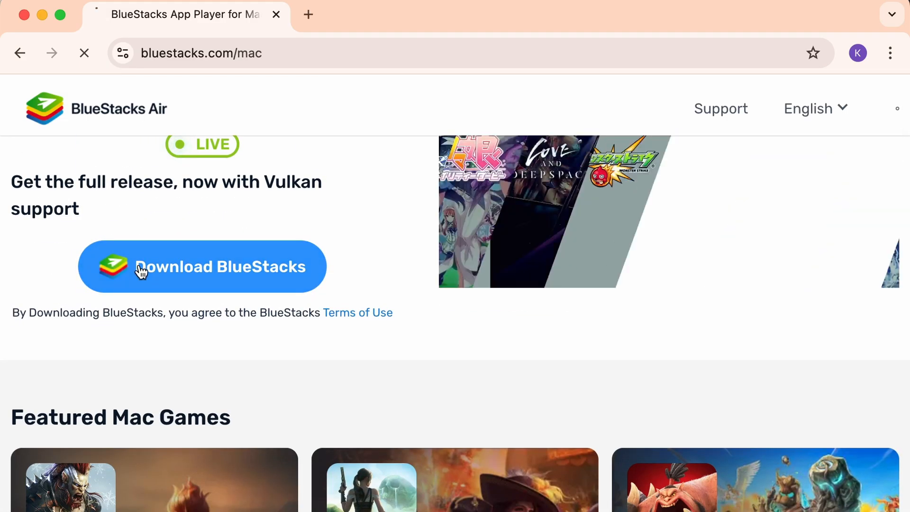
left_click(202, 267)
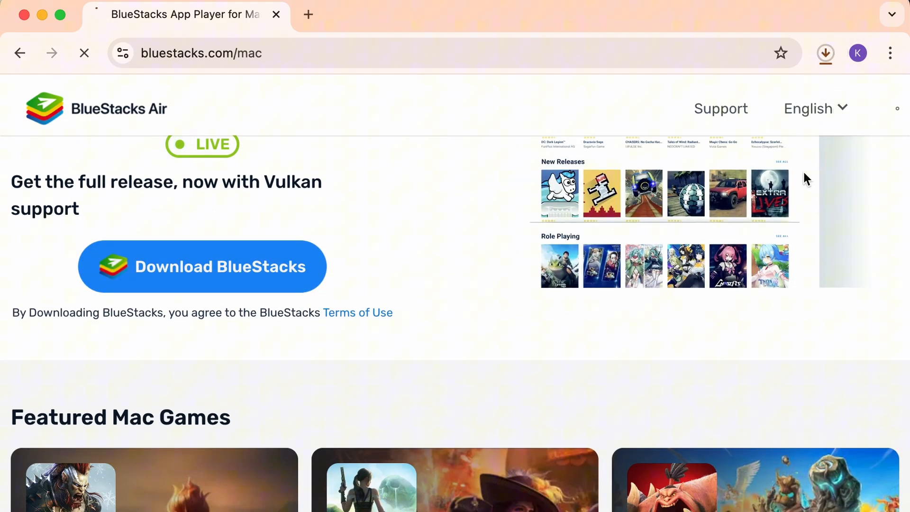
left_click(201, 266)
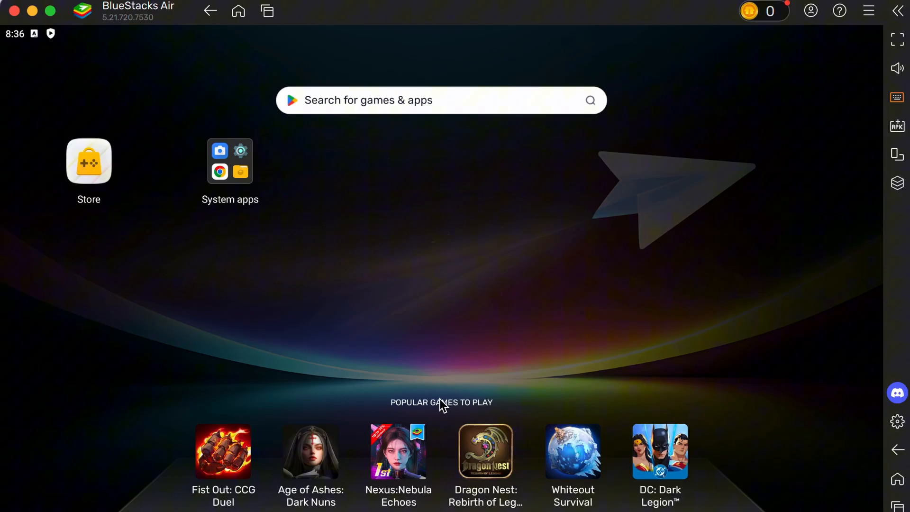
Open the System apps folder, launch the Play Store, and sign in to Google Play.
left_click(230, 161)
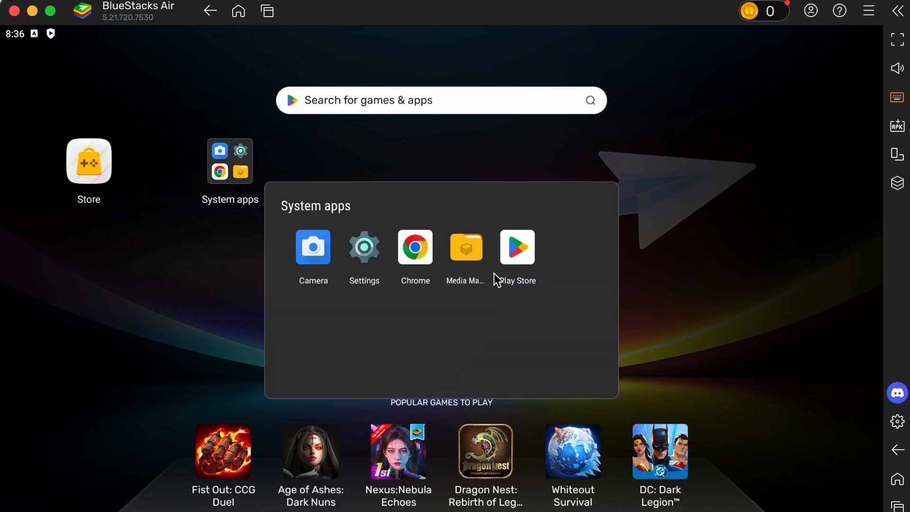
left_click(517, 246)
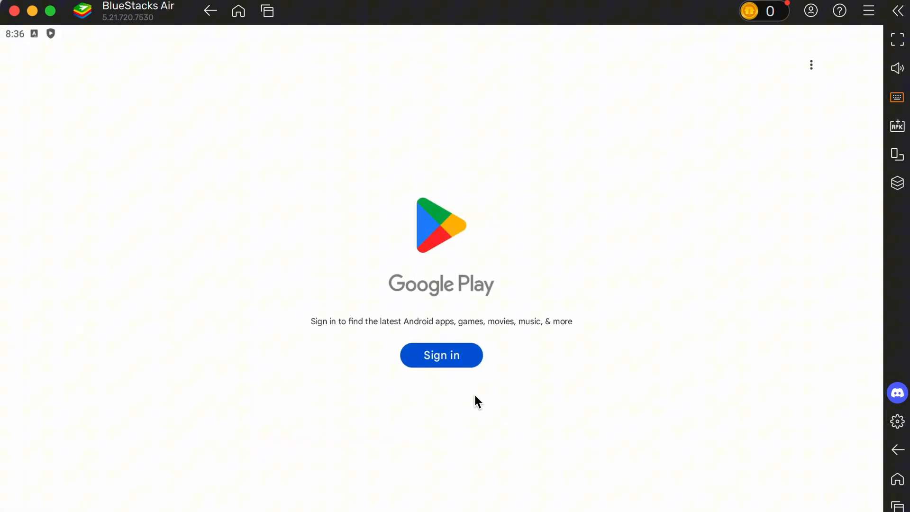
left_click(441, 354)
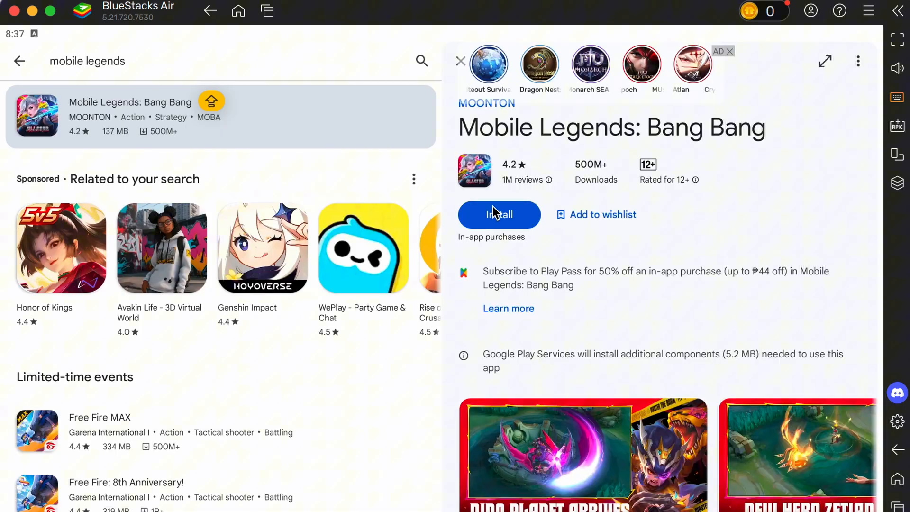
Install Mobile Legends: Bang Bang from its Play Store page.
left_click(498, 215)
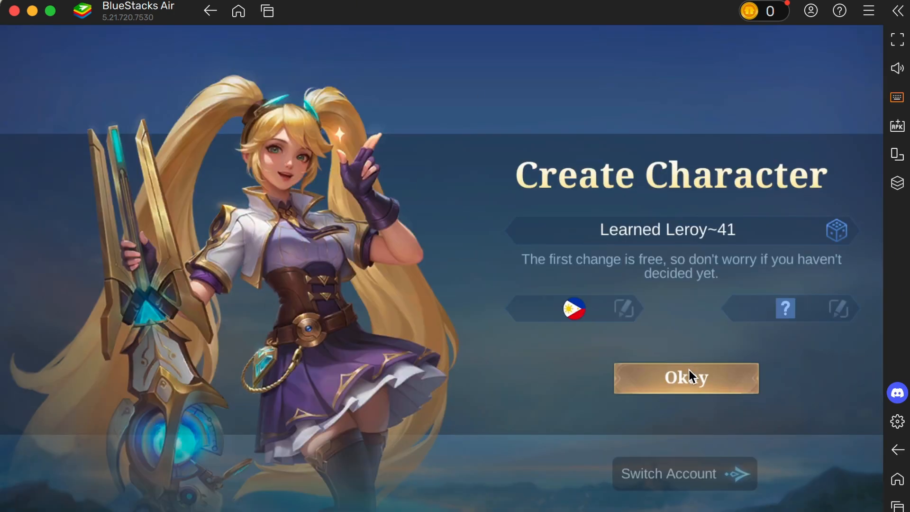
Accept the generated character, confirm Layla as hero, and basic-attack the enemy minion.
left_click(686, 378)
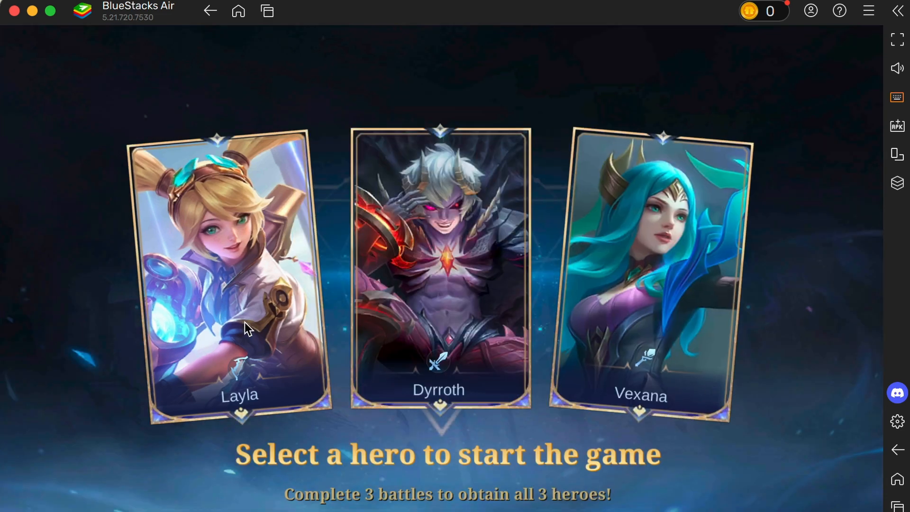
left_click(240, 267)
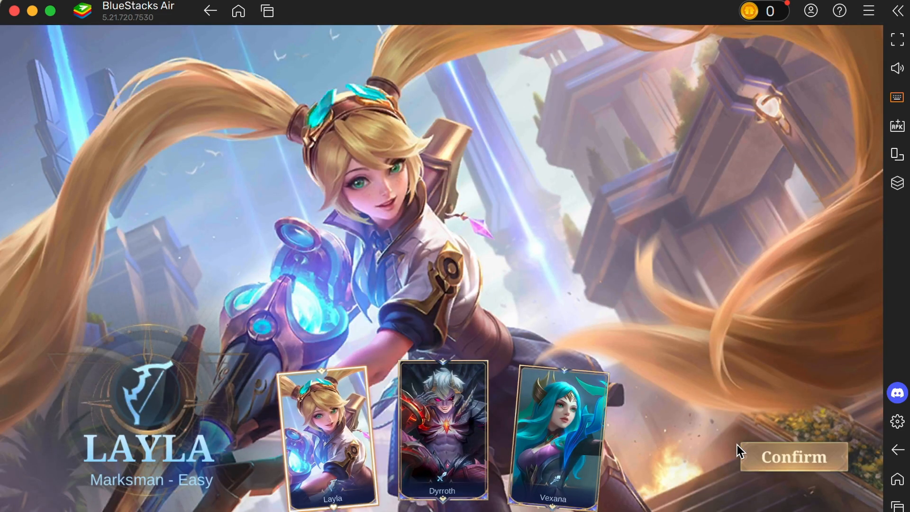
left_click(793, 456)
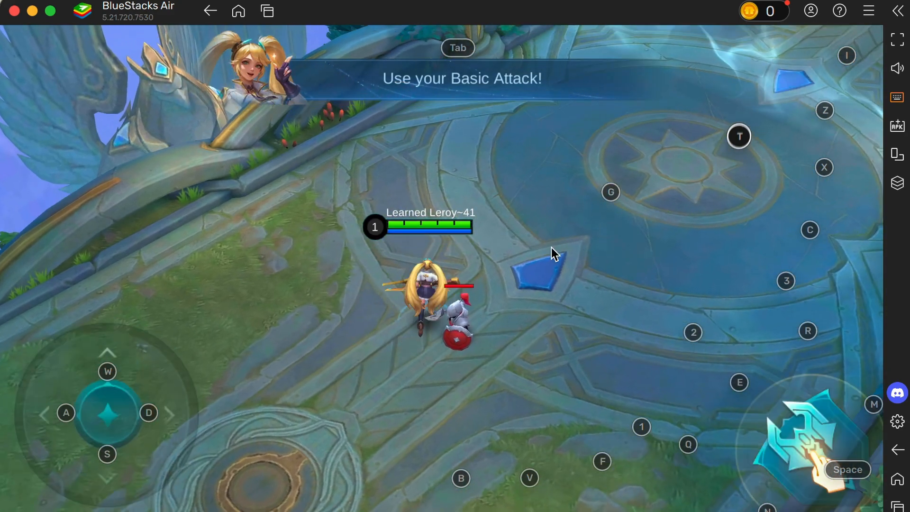
left_click(801, 441)
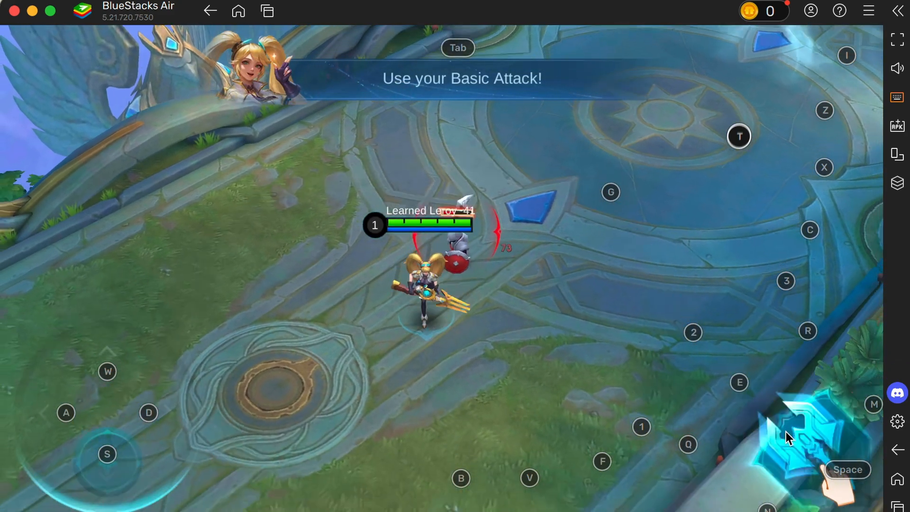